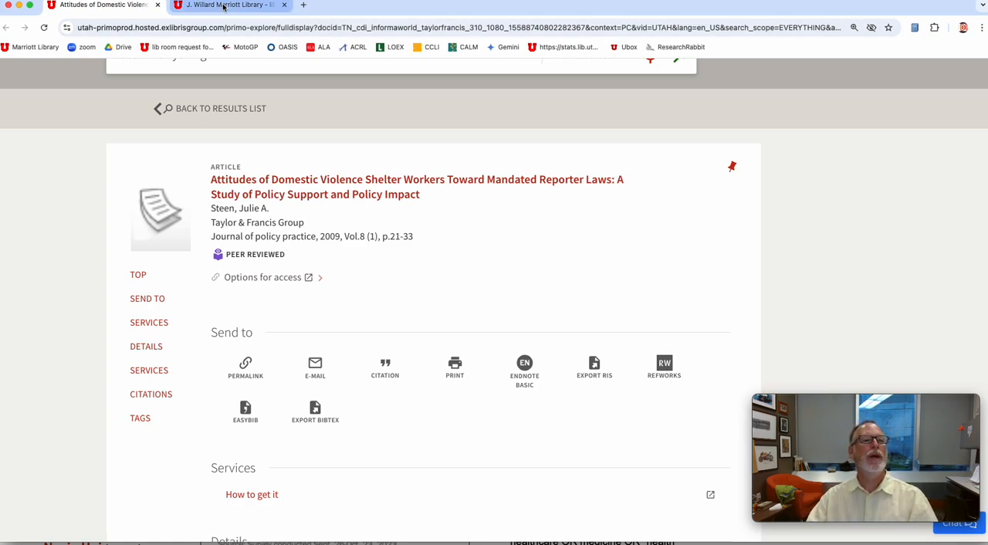
# - From the library homepage, go to Interlibrary Loan and log in to the ILLiad main menu
pyautogui.click(229, 6)
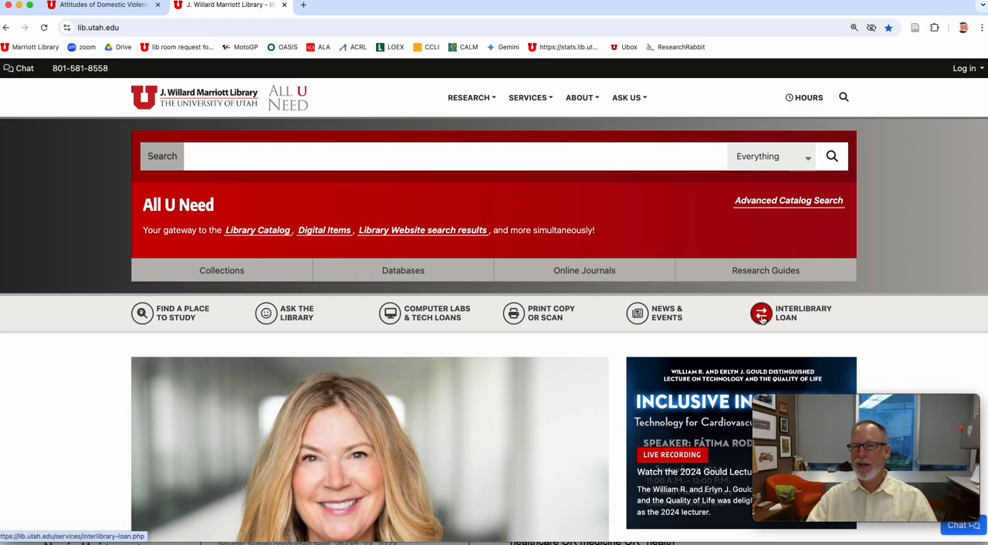
pyautogui.click(760, 312)
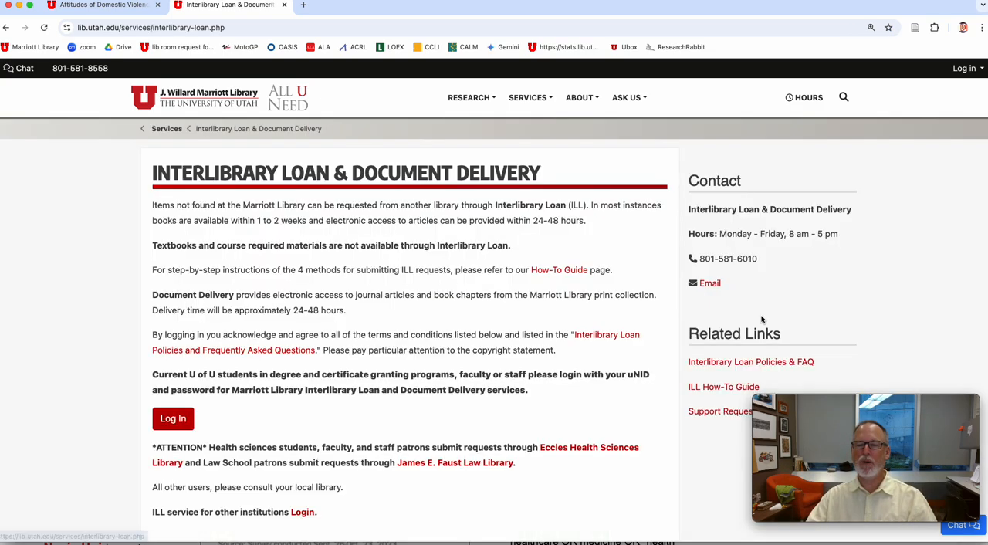
pyautogui.click(173, 417)
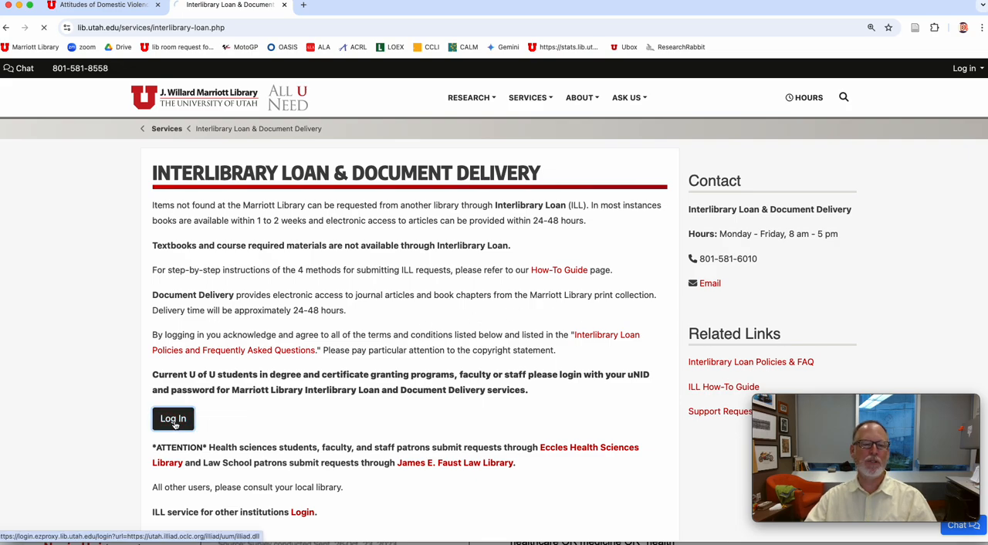
pyautogui.click(173, 418)
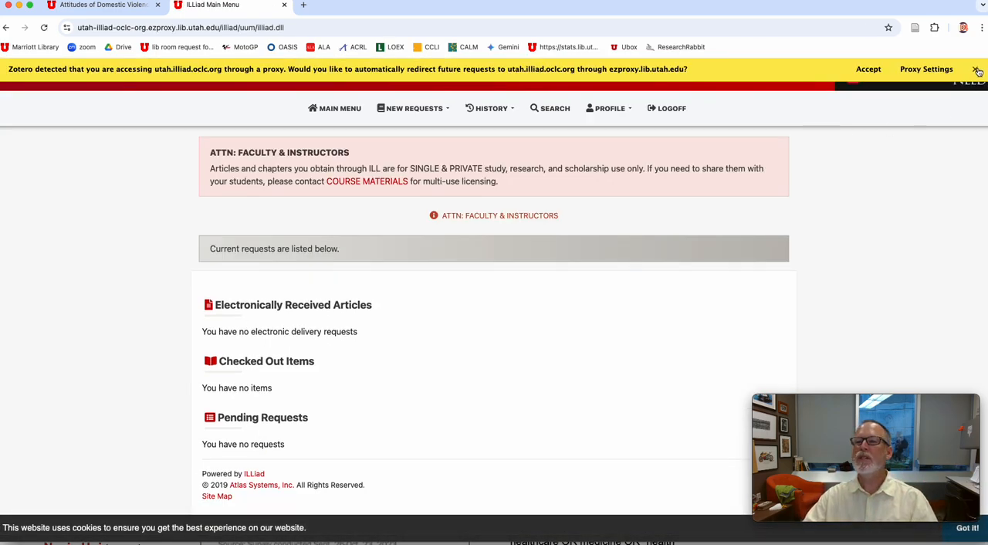
# - Dismiss the proxy prompt and start a new Article request from the New Requests menu
pyautogui.click(978, 68)
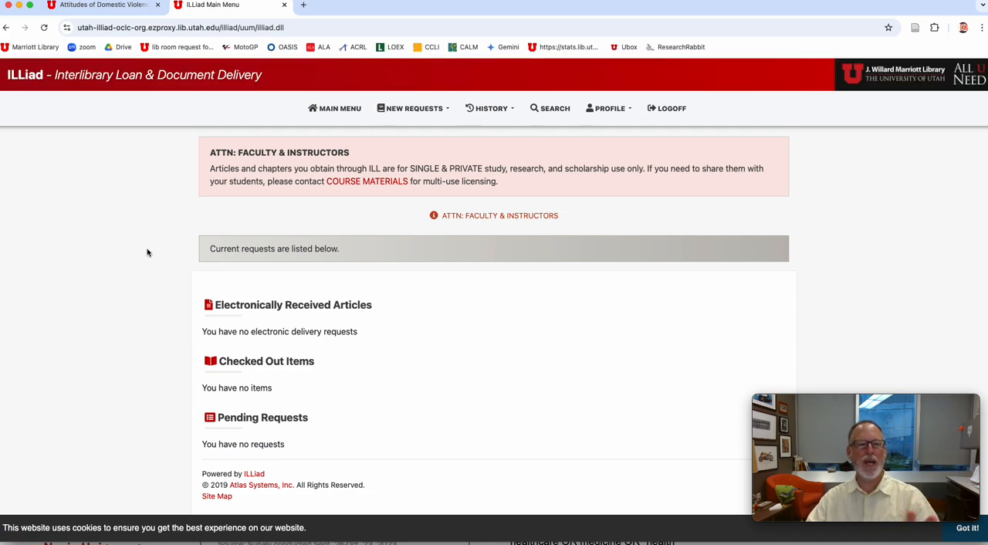
pyautogui.click(414, 108)
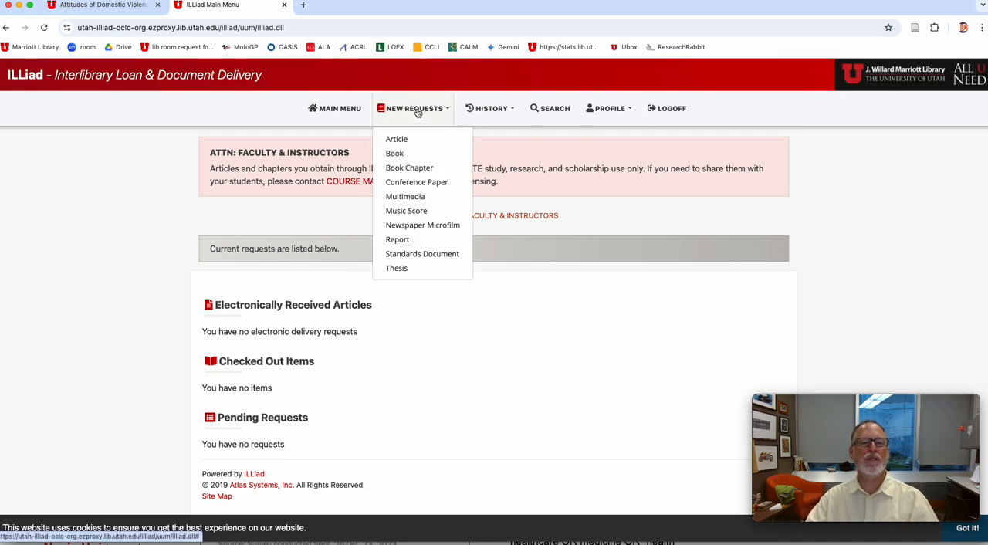
pyautogui.click(395, 139)
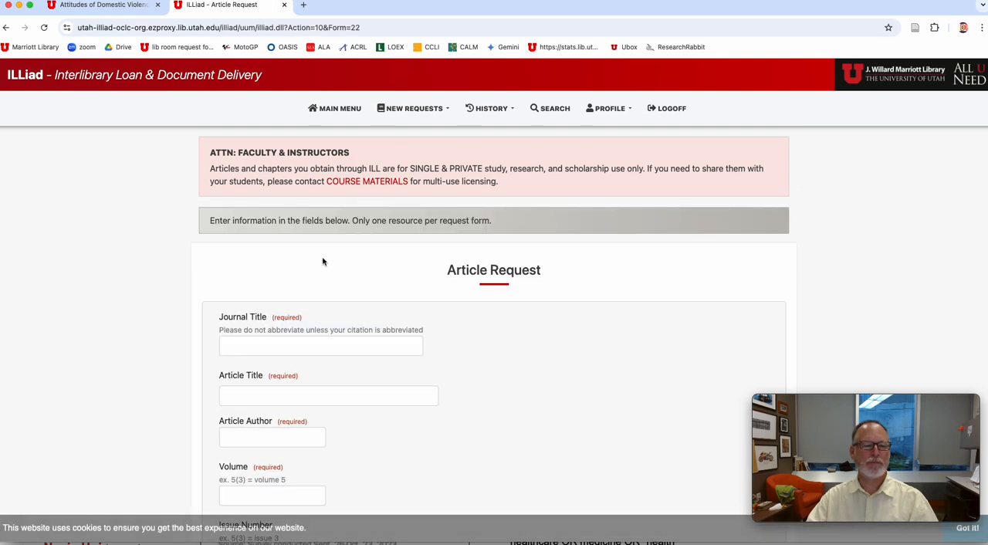
pyautogui.scroll(-3)
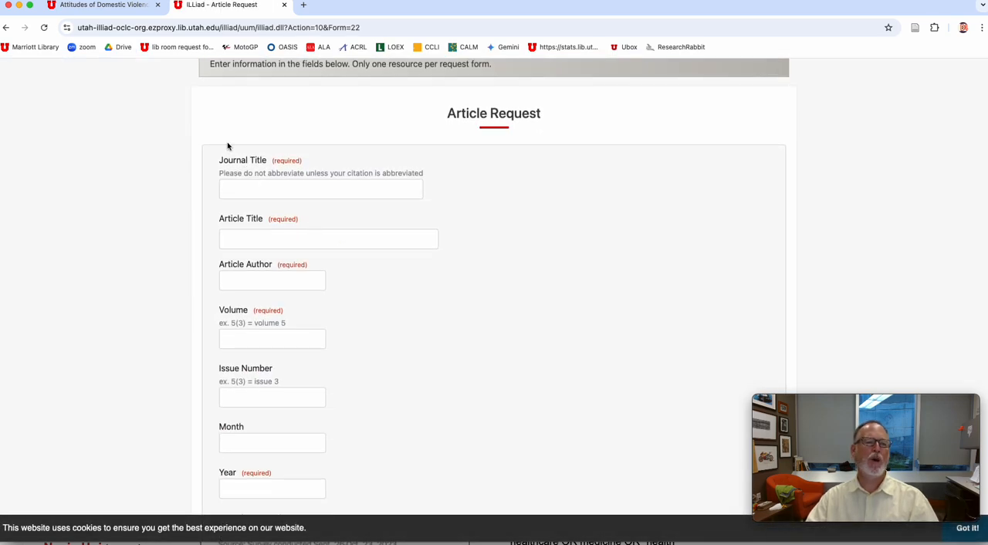
# - Compare the blank Article Request form against the article's Primo catalog record
pyautogui.click(100, 6)
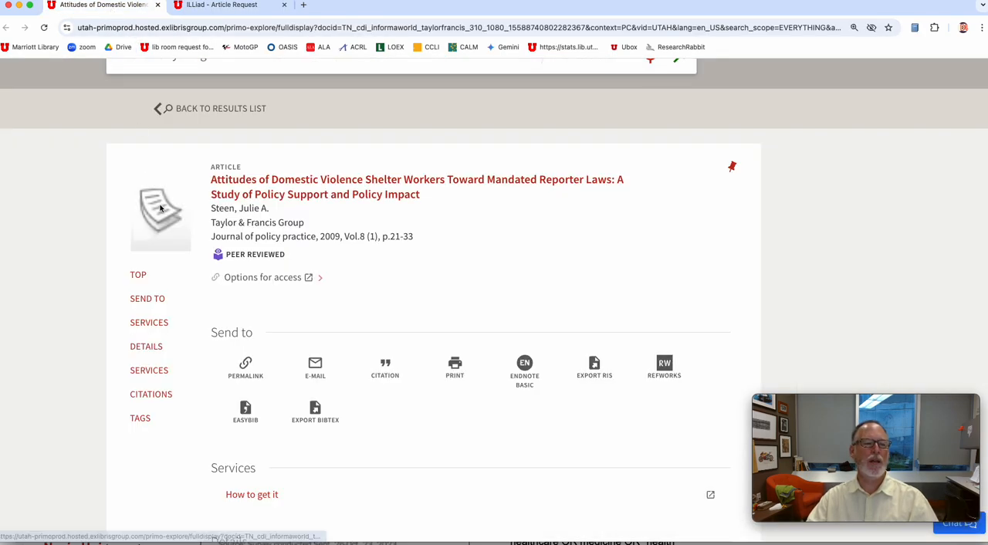
pyautogui.click(222, 6)
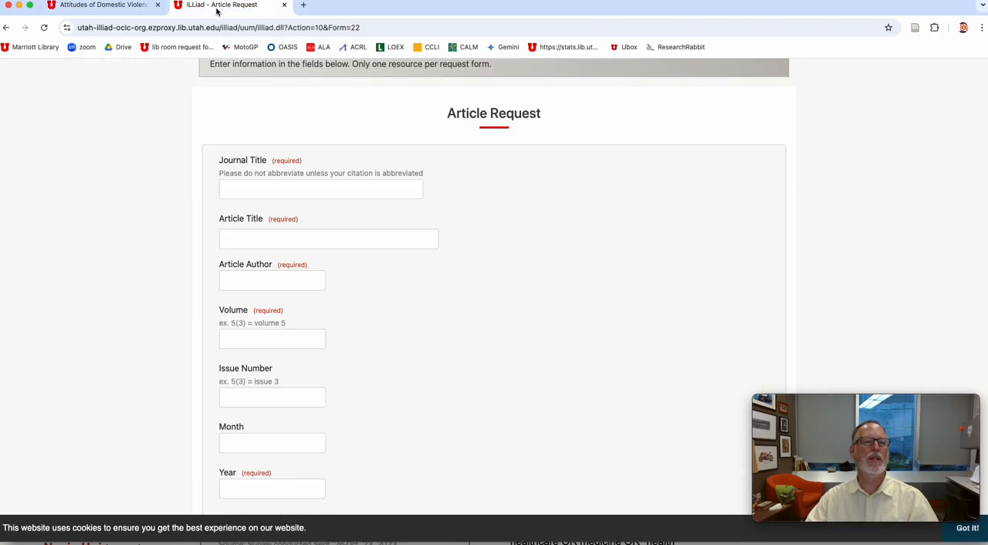
pyautogui.scroll(-3)
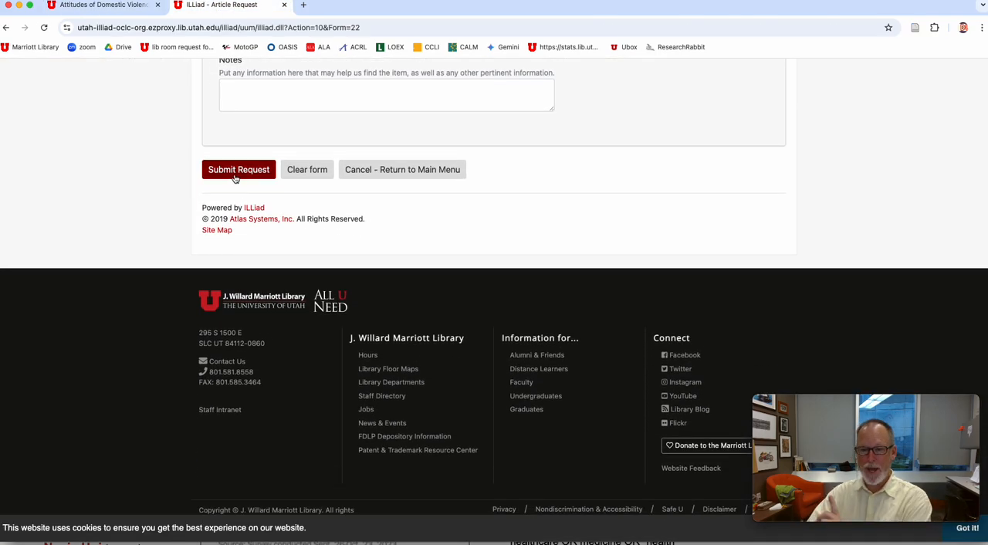
pyautogui.click(105, 6)
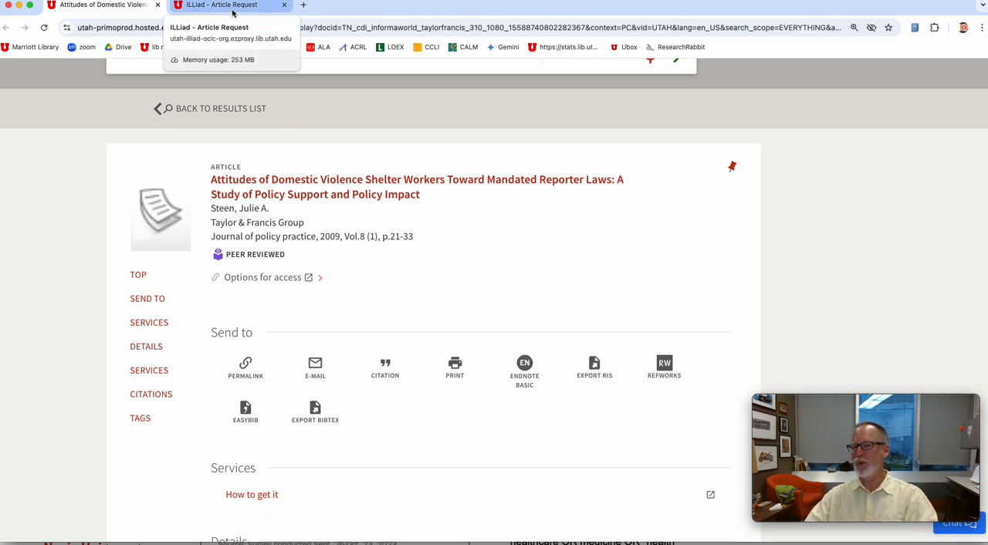
# - Review the Primo record's access options and details (ISSN, DOI), then return to the request form
pyautogui.click(105, 6)
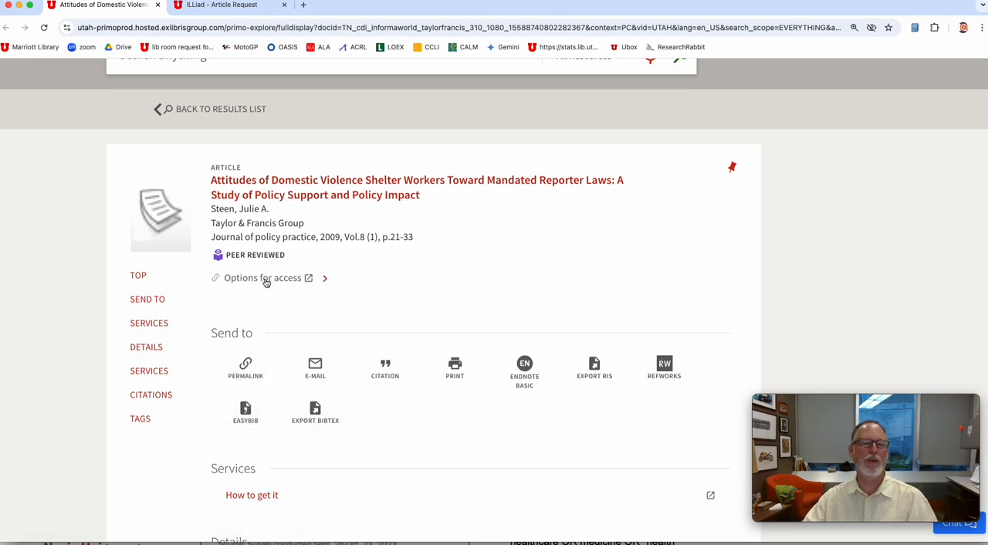
pyautogui.click(263, 278)
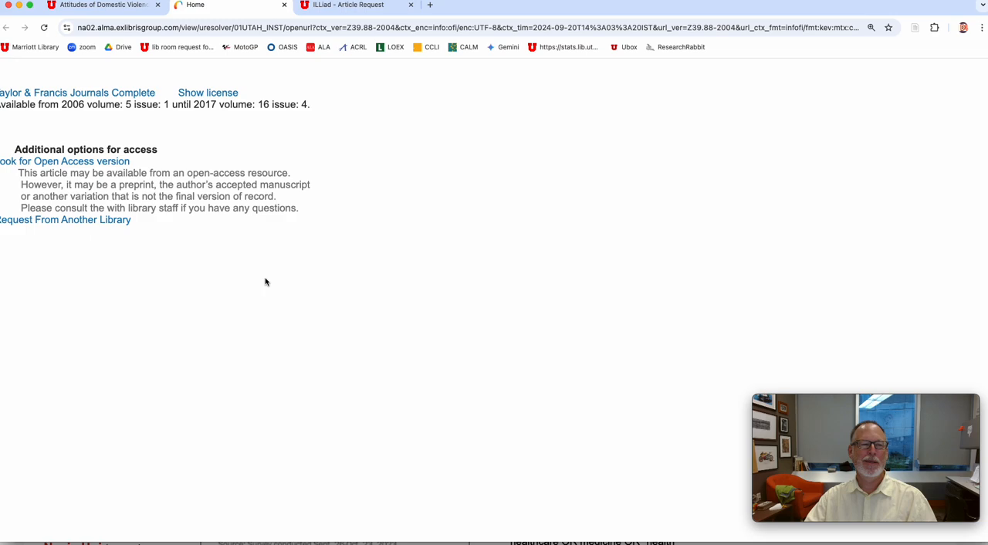
pyautogui.moveTo(65, 219)
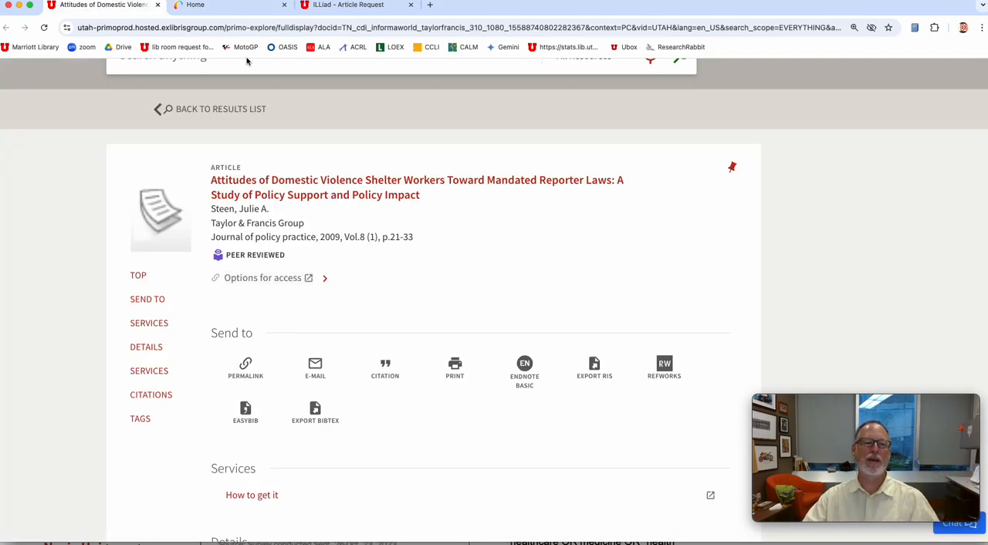
pyautogui.scroll(-3)
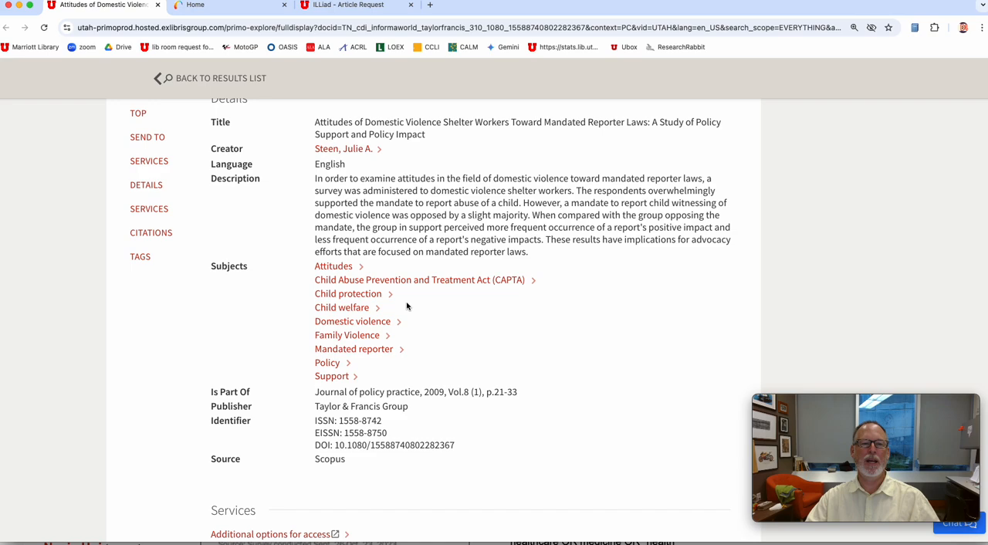
pyautogui.moveTo(347, 173)
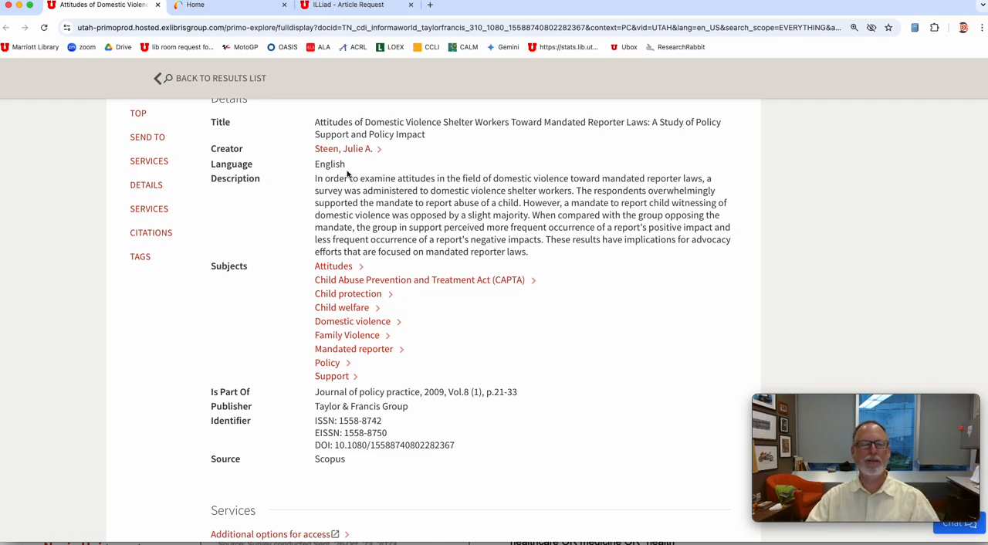
pyautogui.click(355, 6)
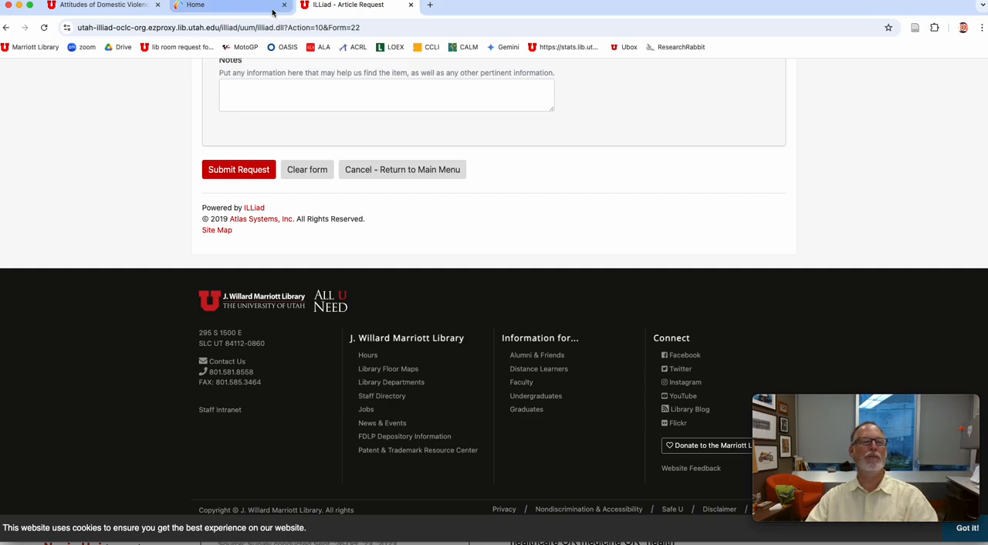
# - Request from another library with J. Willard Marriott Library as home, yielding a citation-filled Article Request form
pyautogui.click(224, 5)
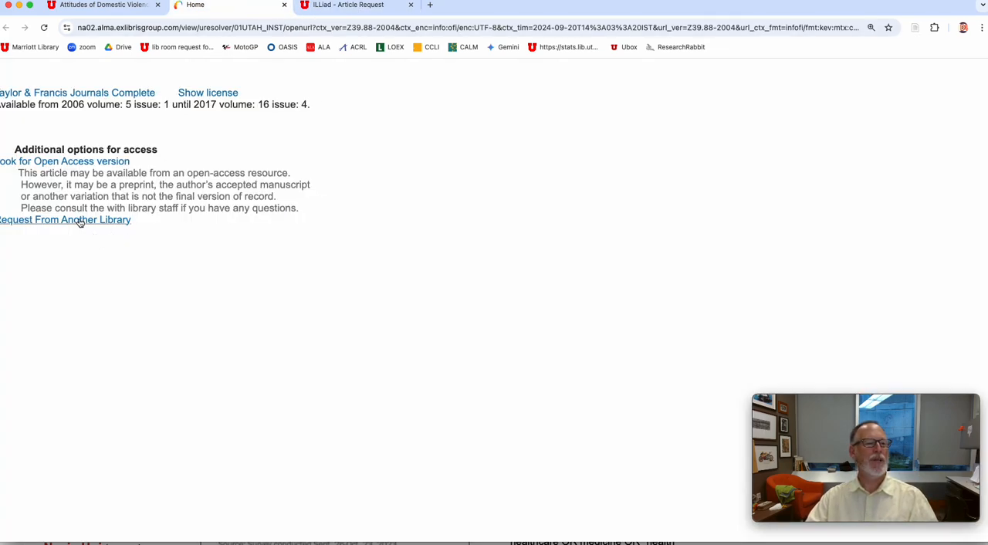
pyautogui.click(65, 219)
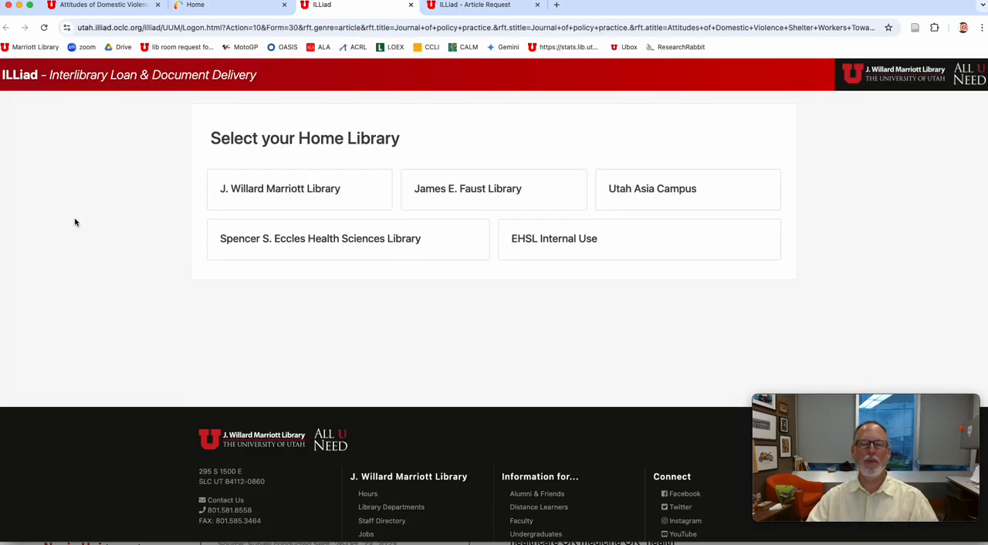
pyautogui.click(299, 188)
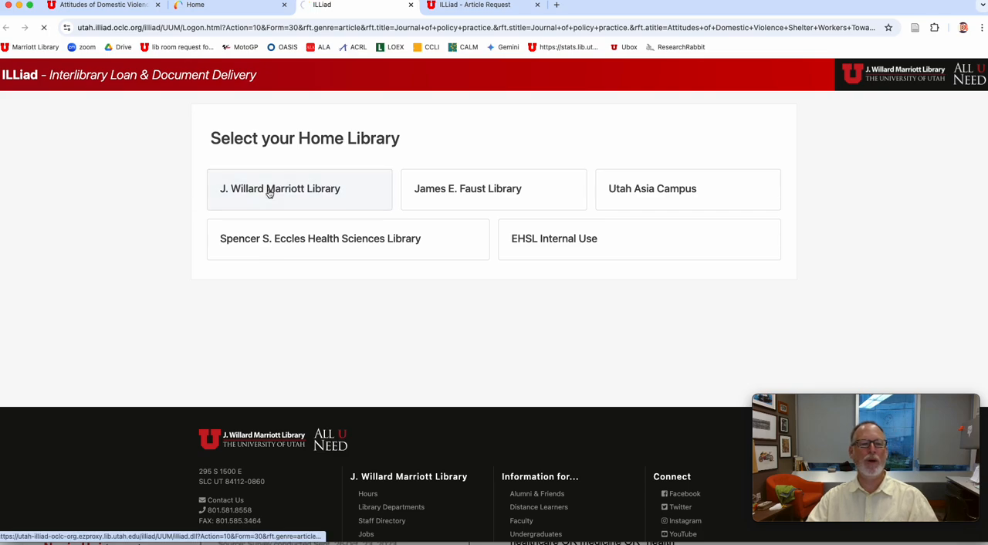
pyautogui.click(279, 188)
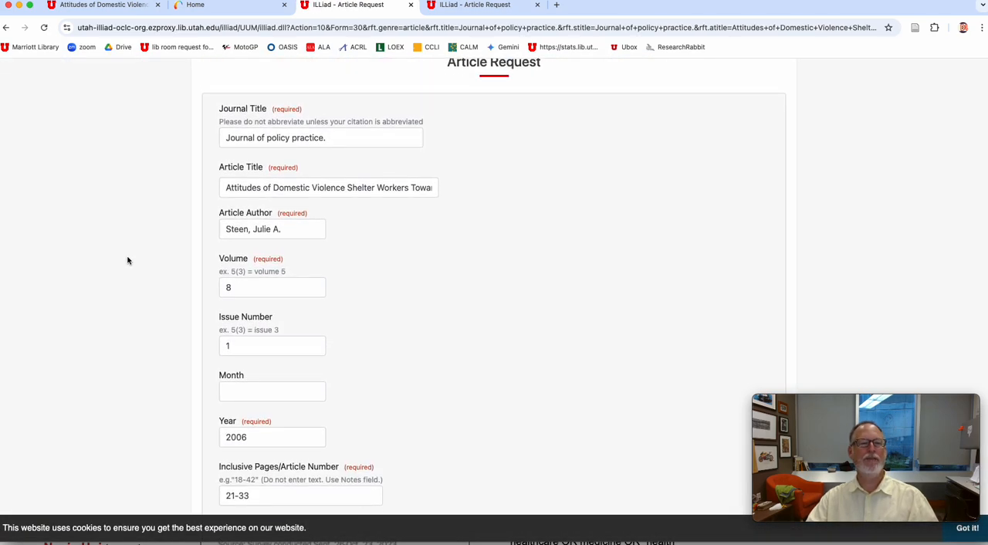
pyautogui.scroll(-3)
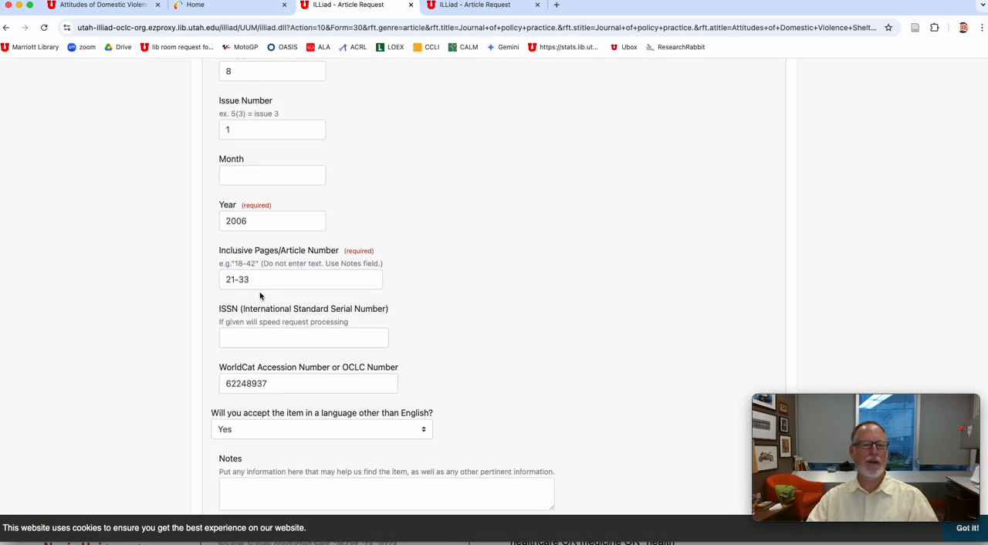
pyautogui.scroll(-3)
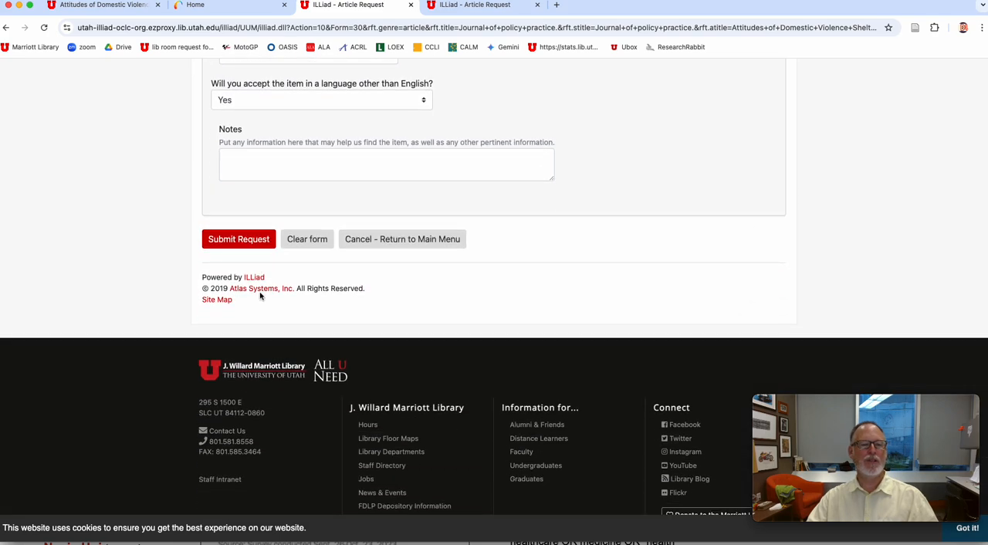